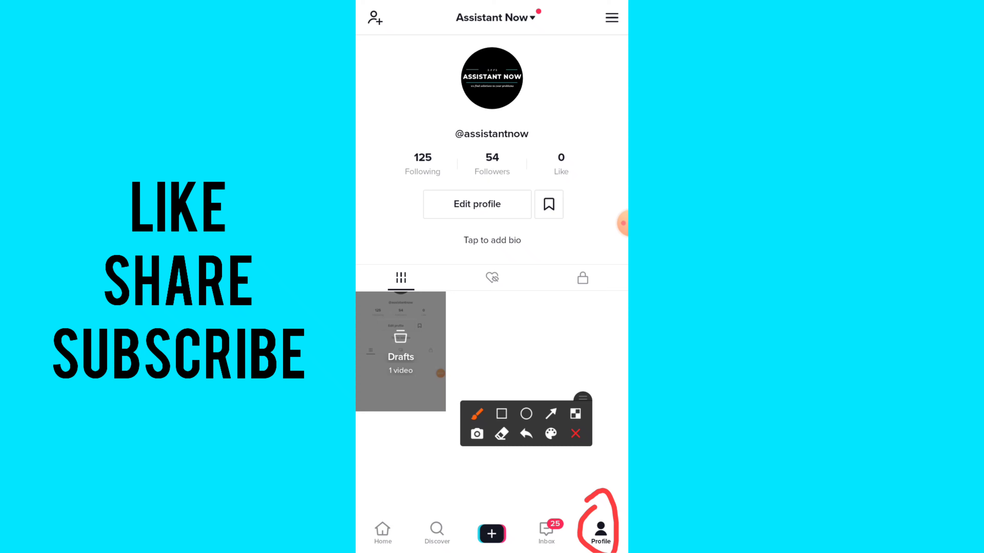
# Step: Show the Drafts list with today's single draft and switch it into selection mode
pyautogui.click(575, 433)
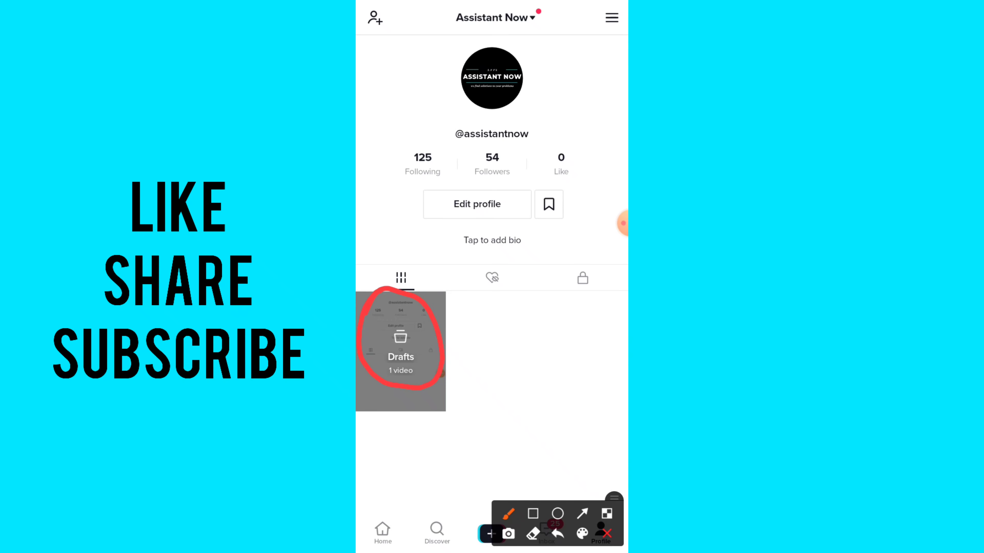
pyautogui.click(400, 348)
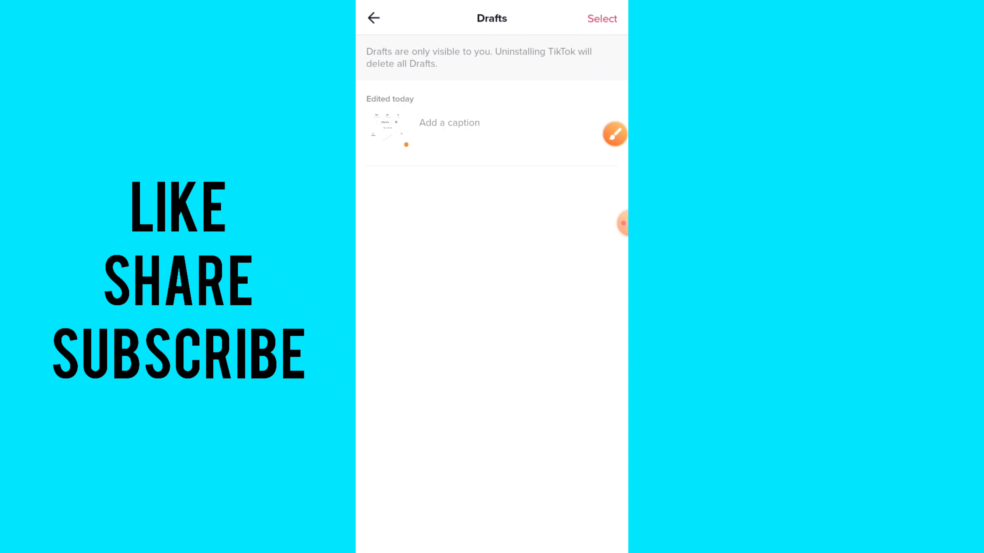
pyautogui.click(615, 133)
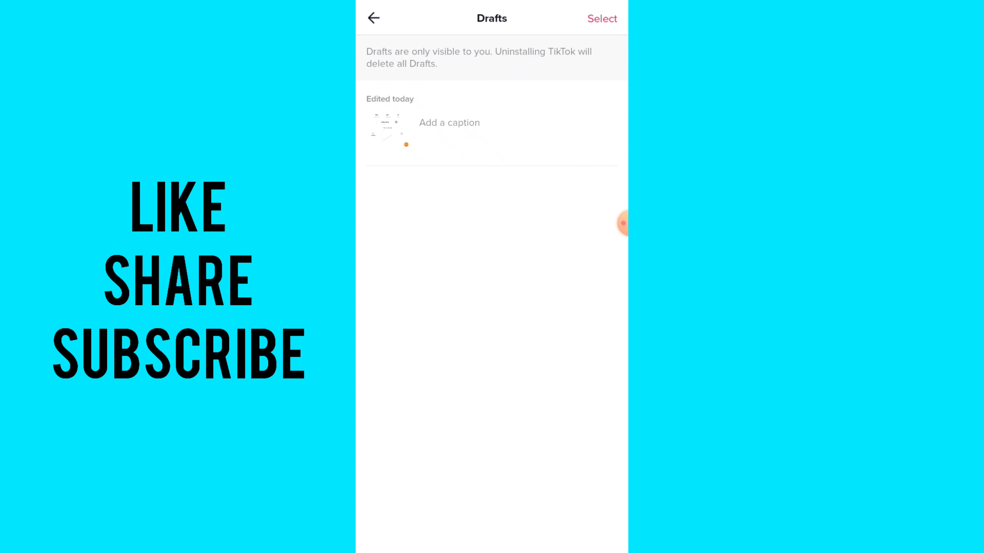
pyautogui.click(601, 19)
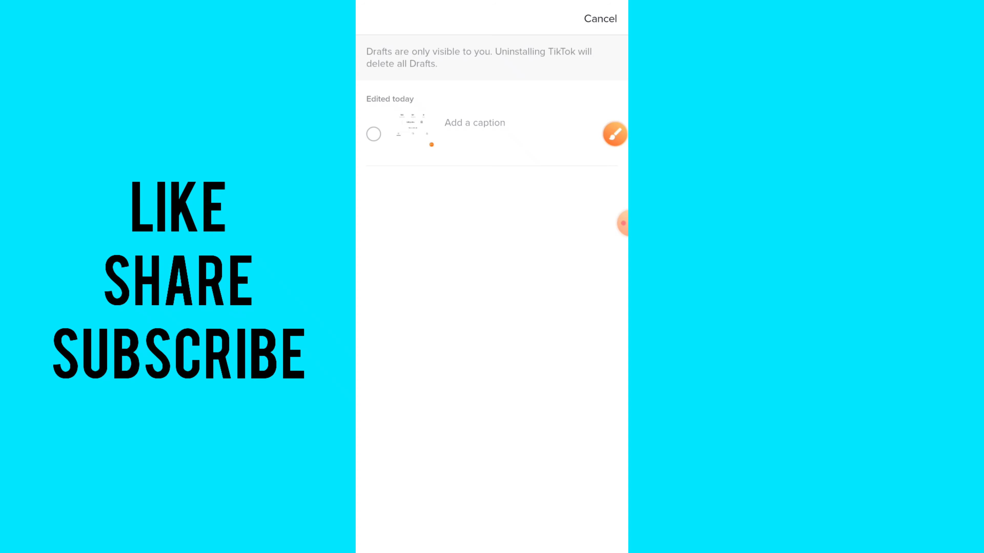
# Step: Check the lone draft so the Delete(1) option appears
pyautogui.click(373, 135)
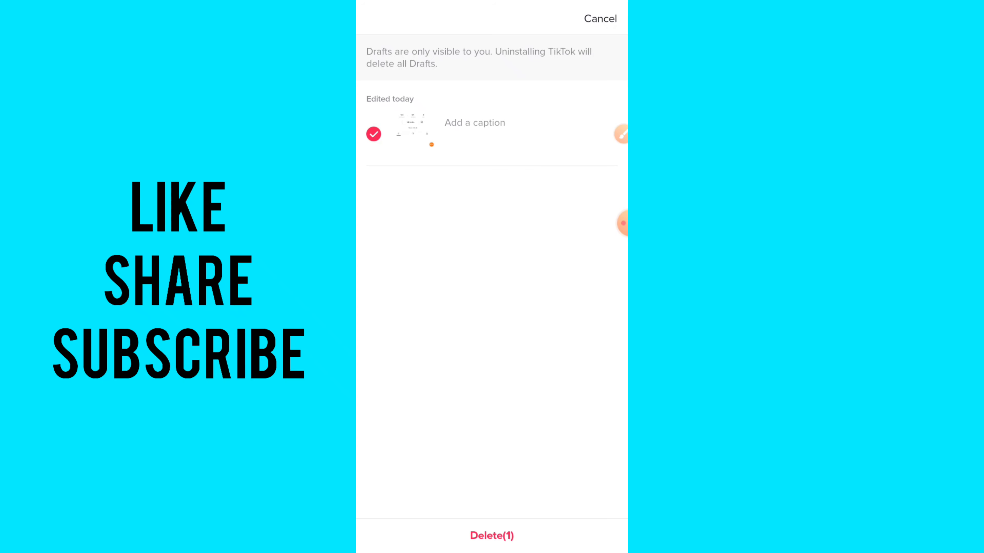